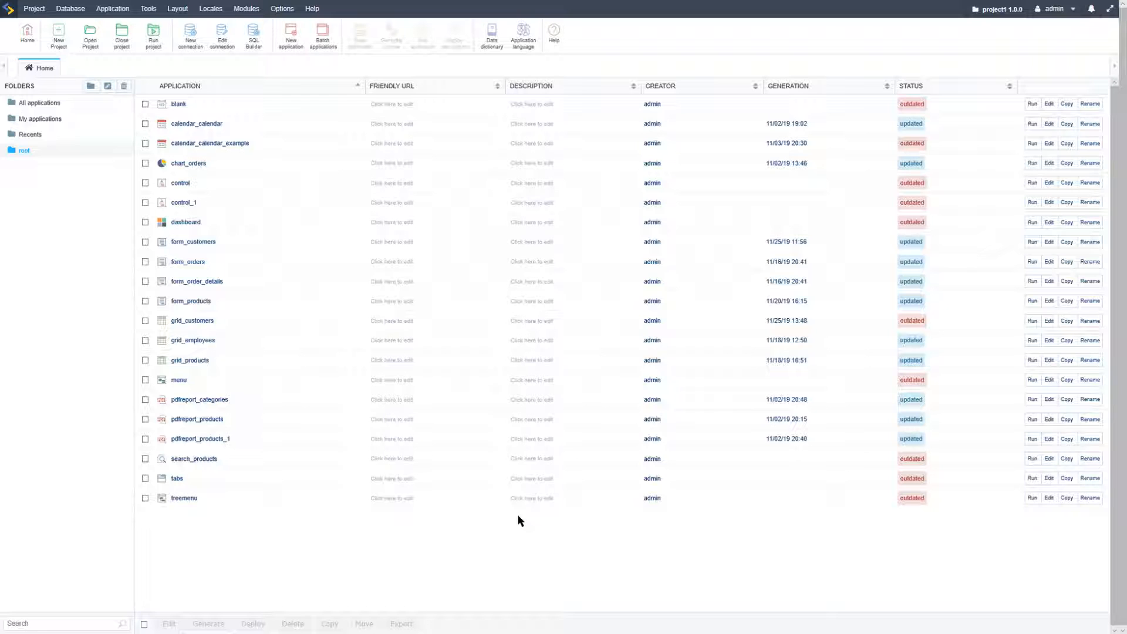
{"action": "mouse_move", "coordinate": [531, 545]}
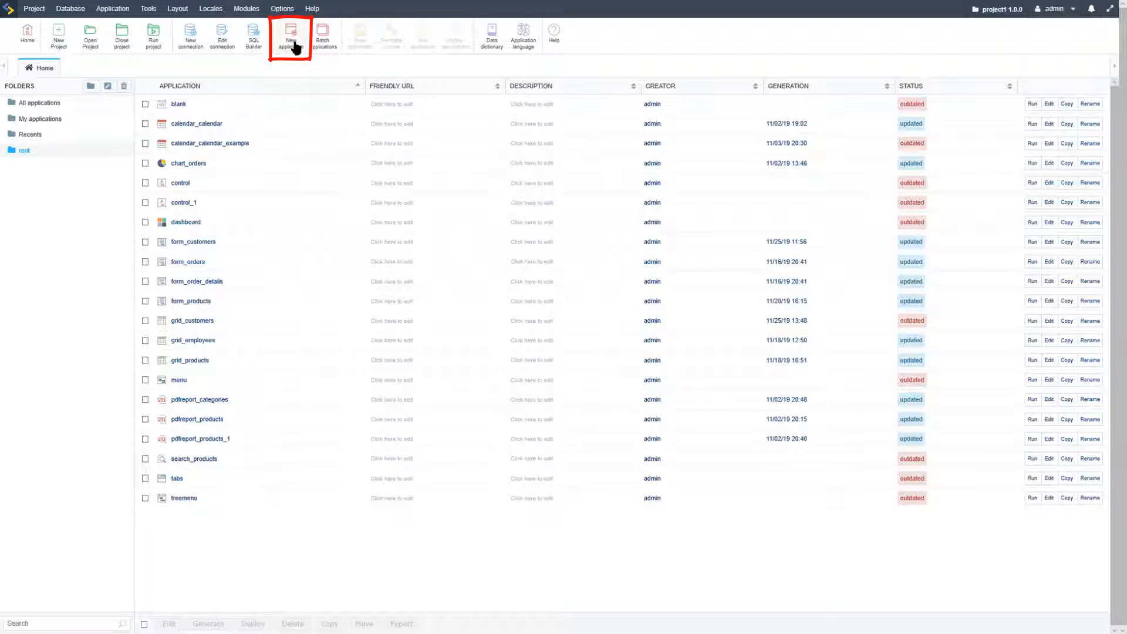
Step: Start a new Grid application on the customers table named grid_customers_1 with Create and Return ticked
{"action": "left_click", "coordinate": [289, 36]}
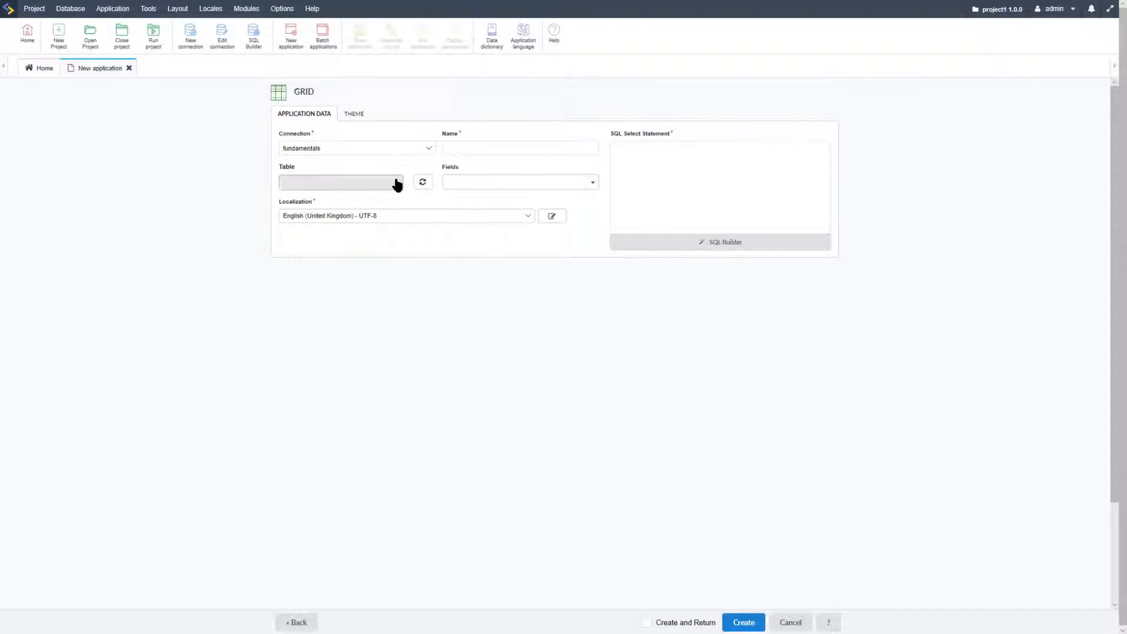
{"action": "left_click", "coordinate": [340, 182]}
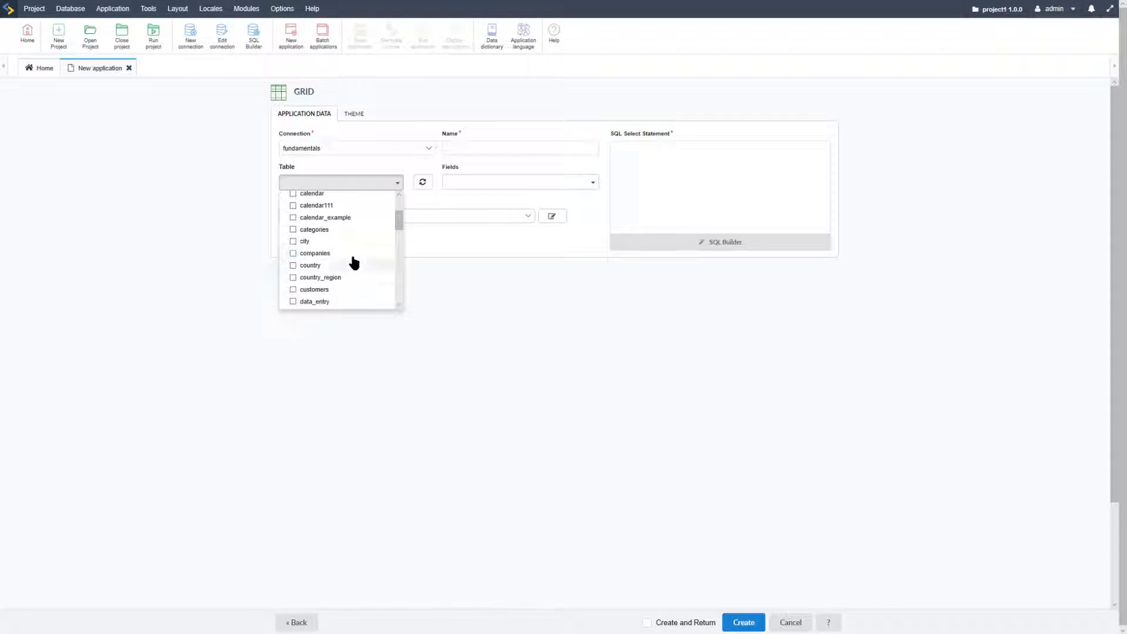
{"action": "left_click", "coordinate": [315, 289]}
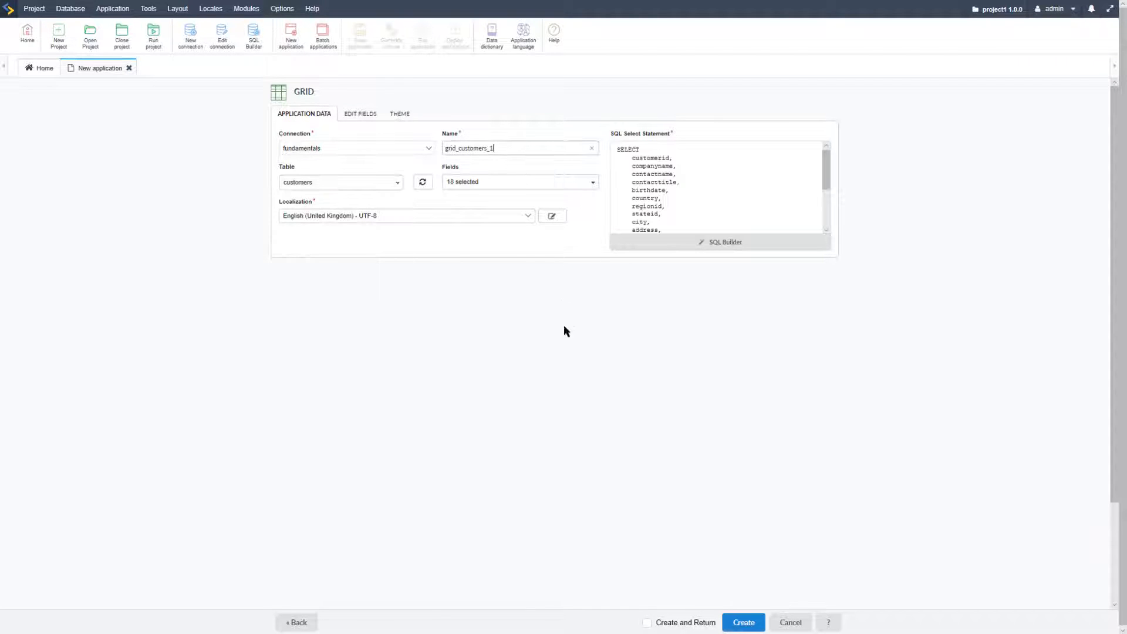
{"action": "left_click", "coordinate": [742, 622]}
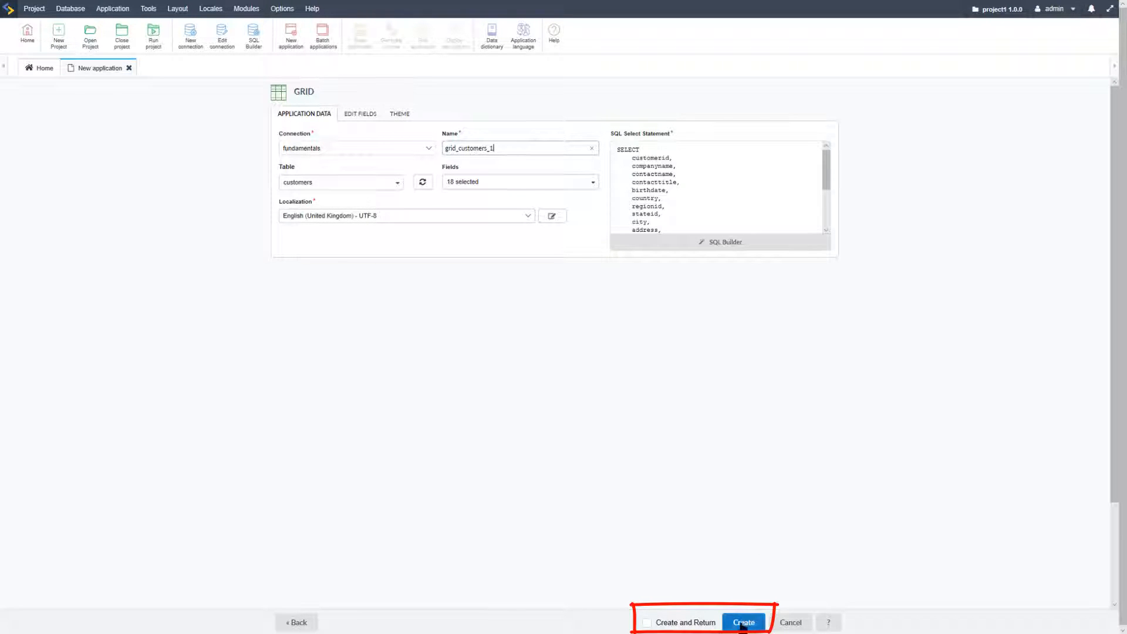
{"action": "left_click", "coordinate": [645, 622]}
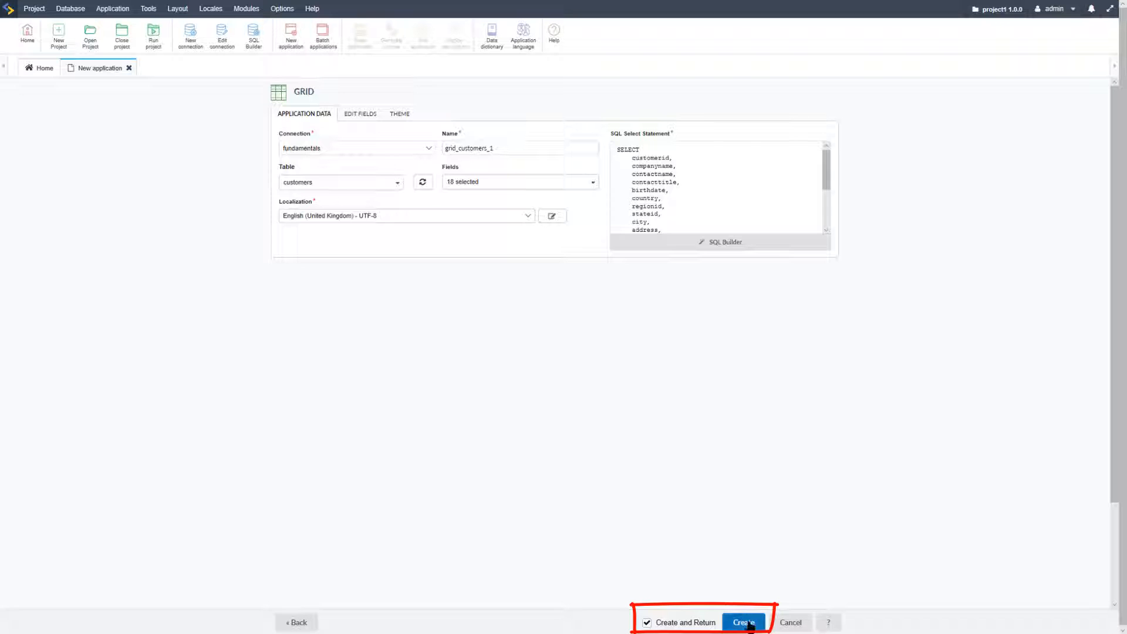
Step: Create grid_customers_1, then create a second Grid, grid_orders, on the orders table
{"action": "left_click", "coordinate": [743, 622]}
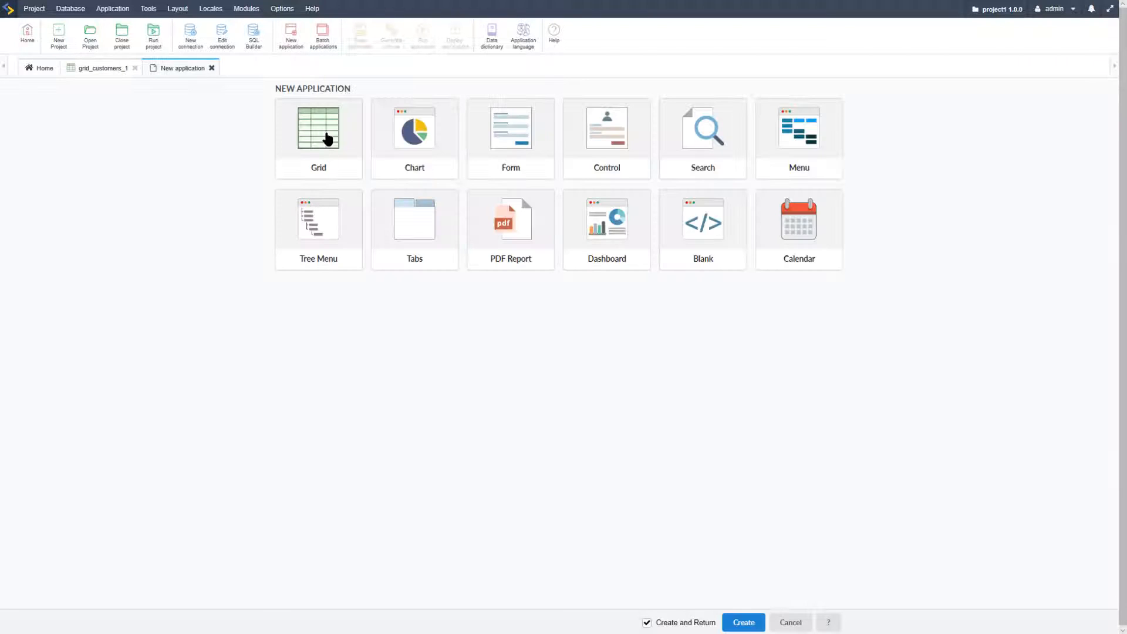
{"action": "left_click", "coordinate": [319, 139]}
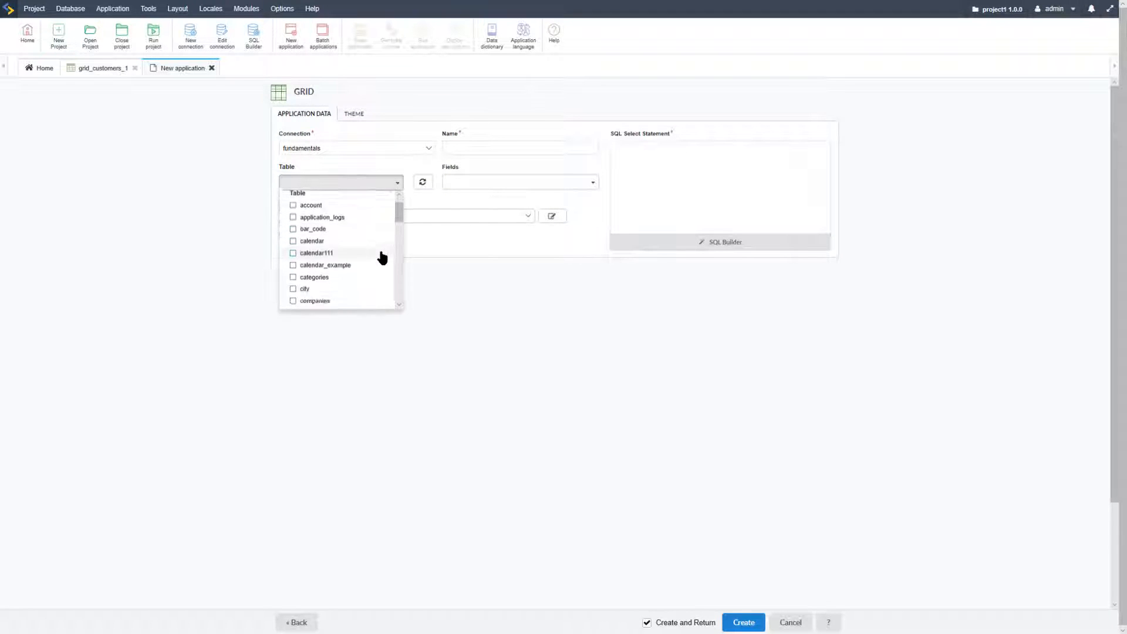
{"action": "left_click", "coordinate": [324, 182]}
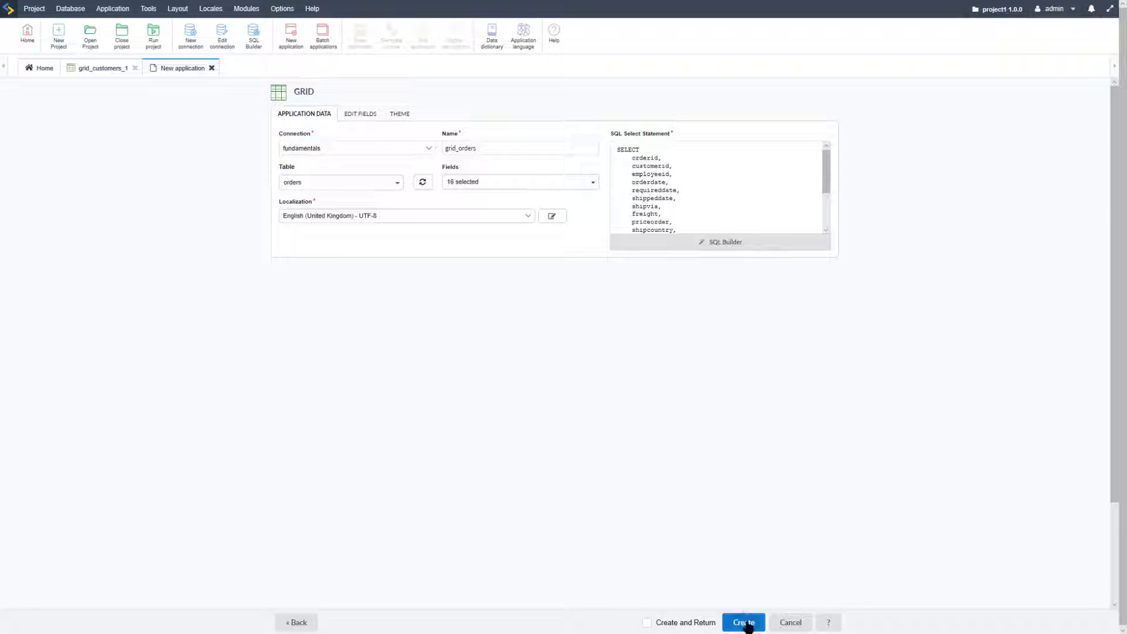
{"action": "left_click", "coordinate": [742, 627]}
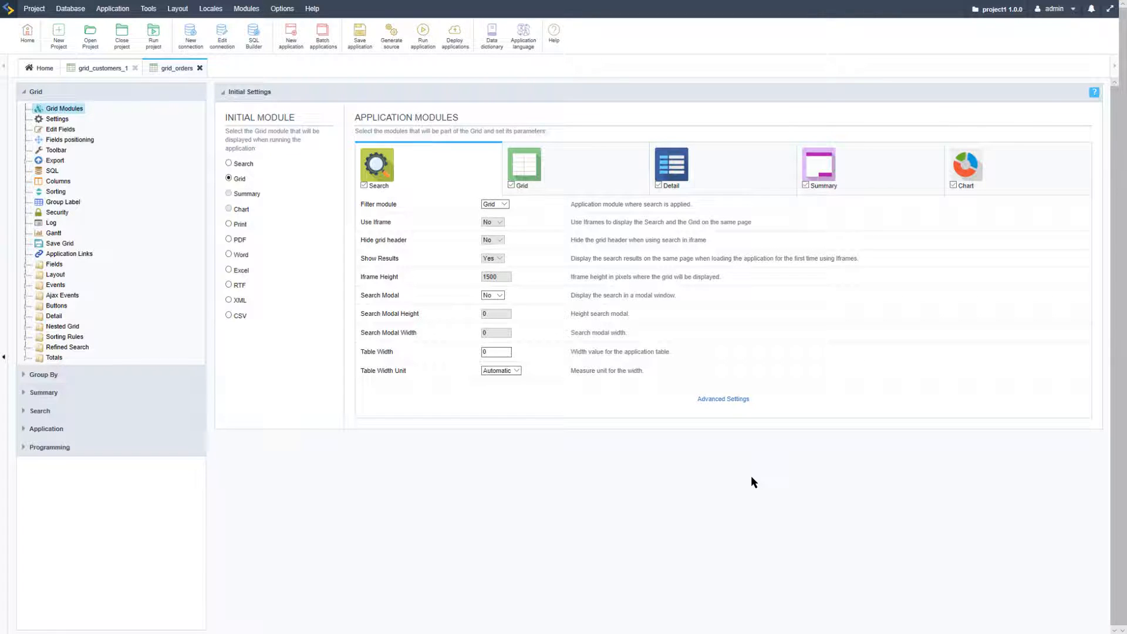
Step: Append a WHERE clause to the grid_orders SQL select, then return to grid_customers_1
{"action": "left_click", "coordinate": [103, 67]}
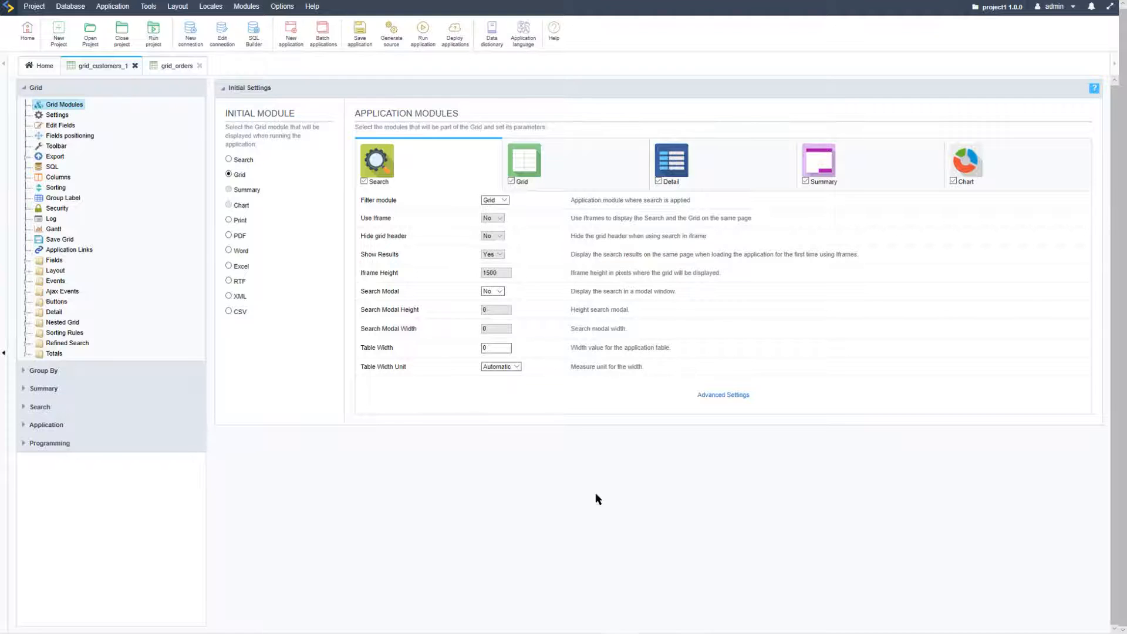
{"action": "left_click", "coordinate": [175, 66]}
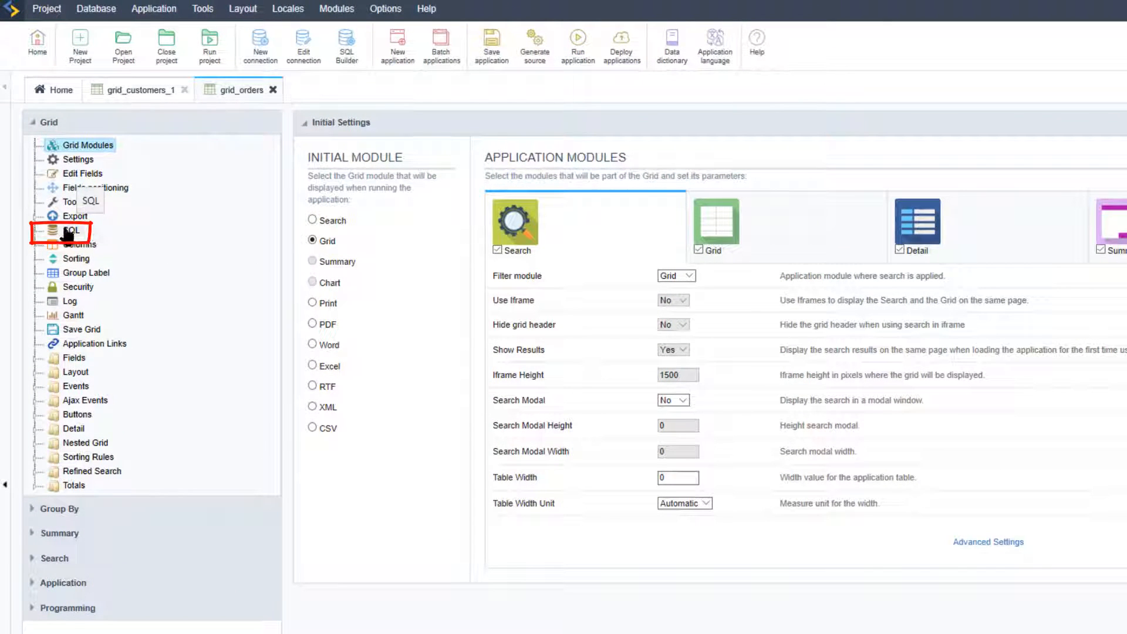
{"action": "left_click", "coordinate": [71, 231]}
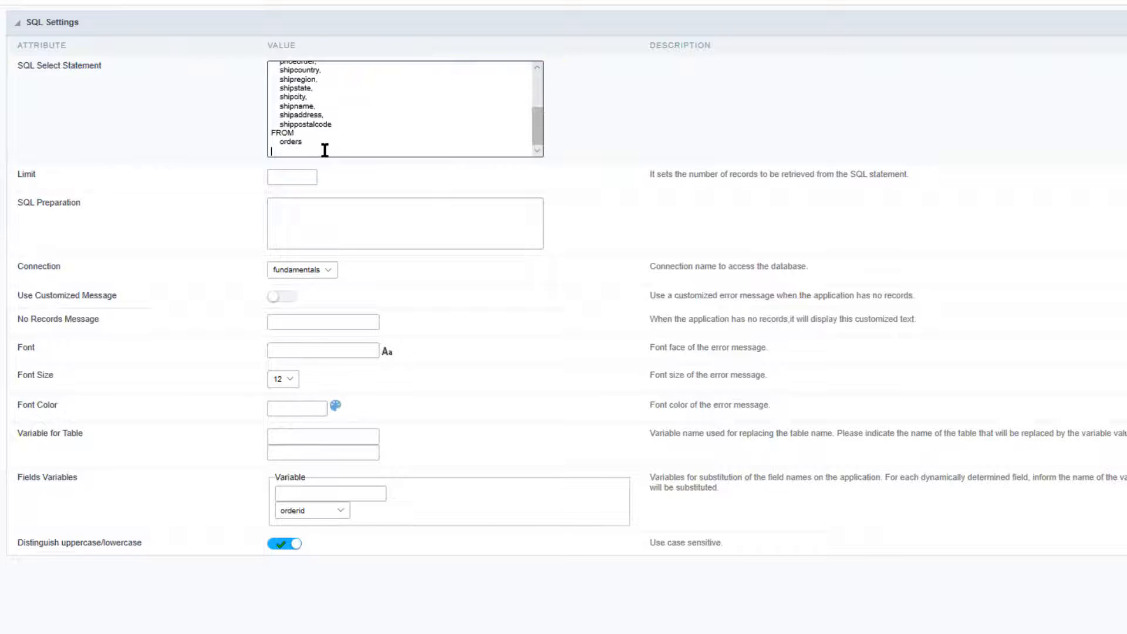
{"action": "type", "text": "WHERE"}
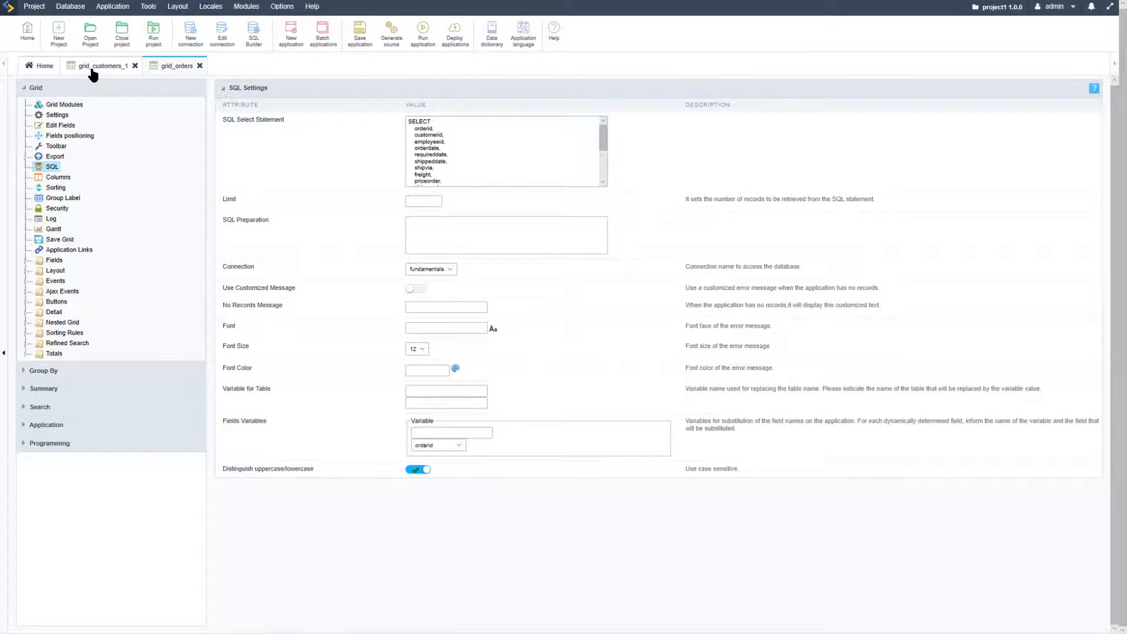
{"action": "left_click", "coordinate": [63, 105]}
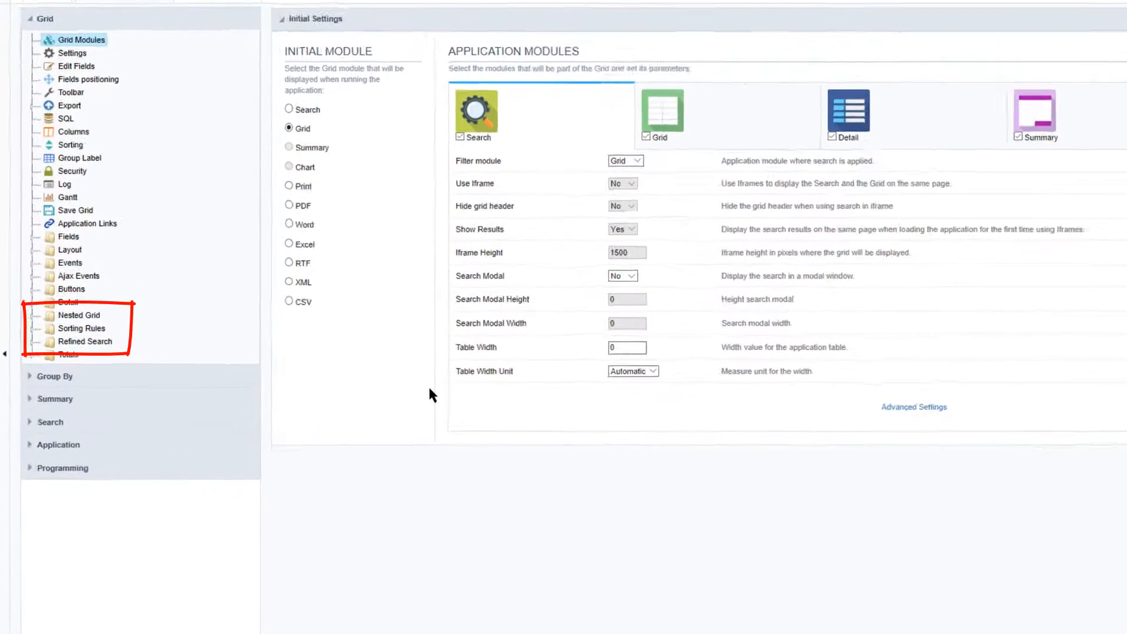
Step: Add a new nested grid link named orders under Nested Grid > Links
{"action": "scroll", "scroll_direction": "down", "scroll_amount": 3}
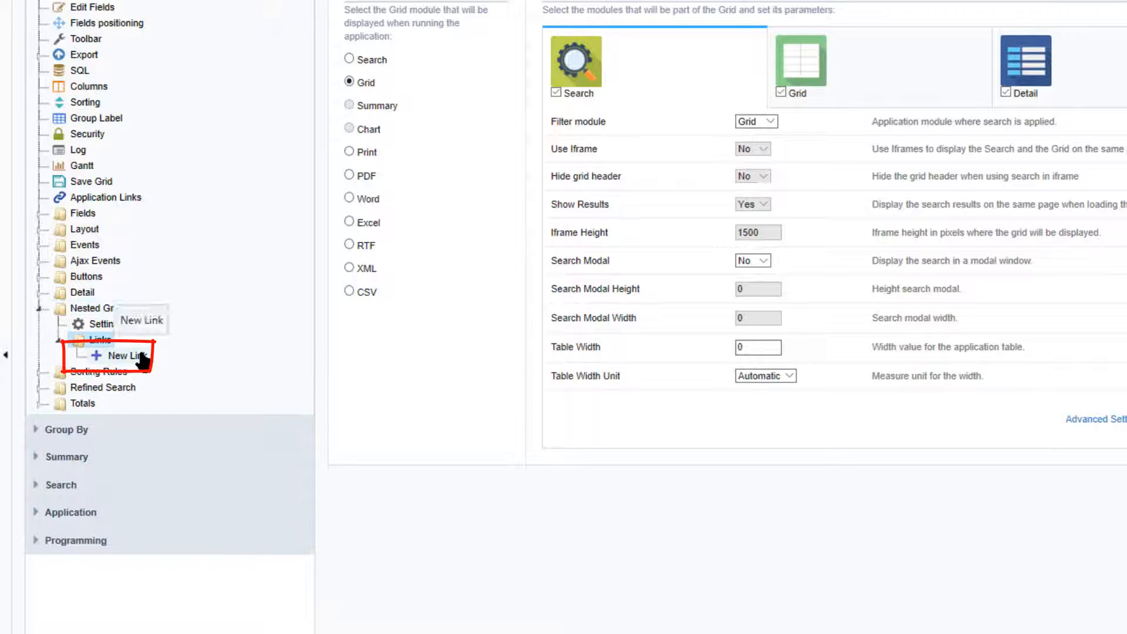
{"action": "left_click", "coordinate": [122, 356]}
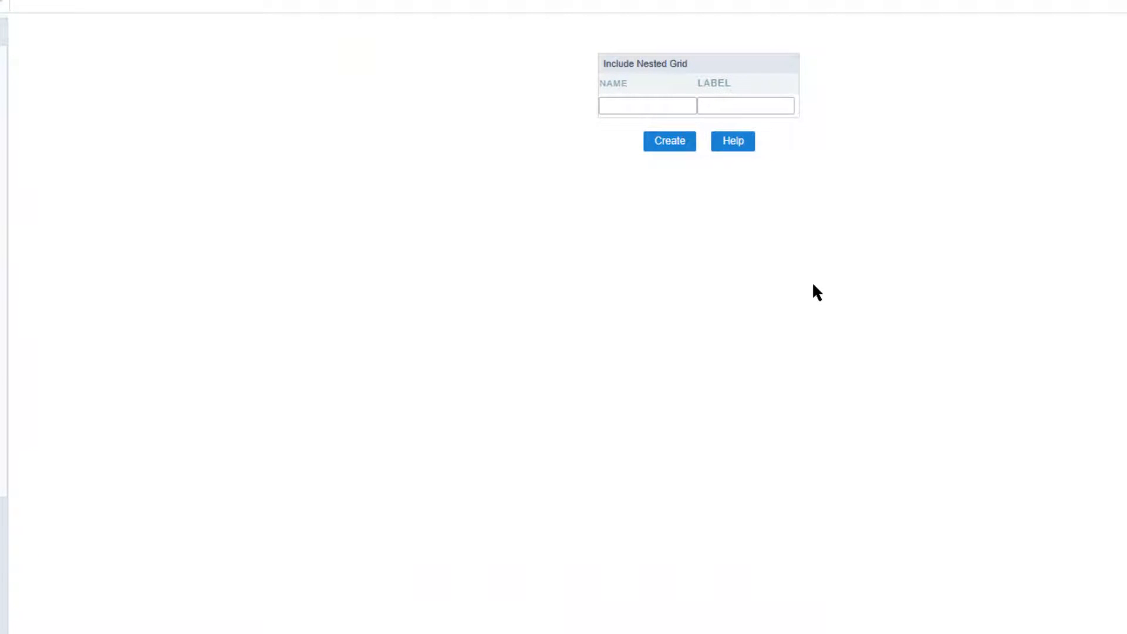
{"action": "type", "text": "orders"}
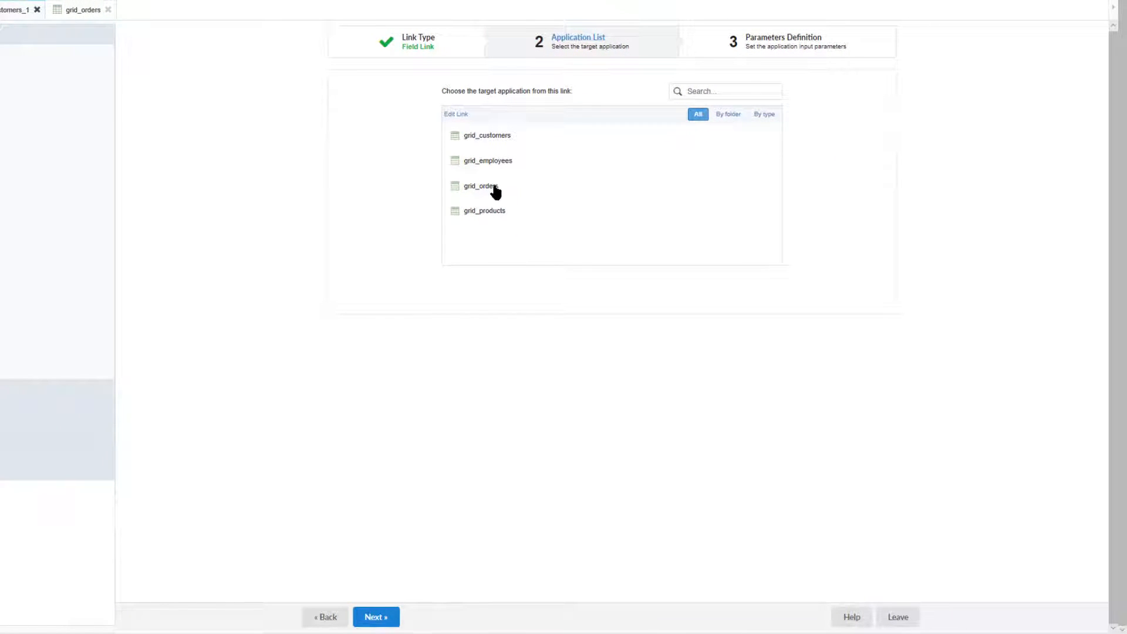
Step: Link the orders nested grid to grid_orders, passing the customerid field as its parameter
{"action": "left_click", "coordinate": [484, 186]}
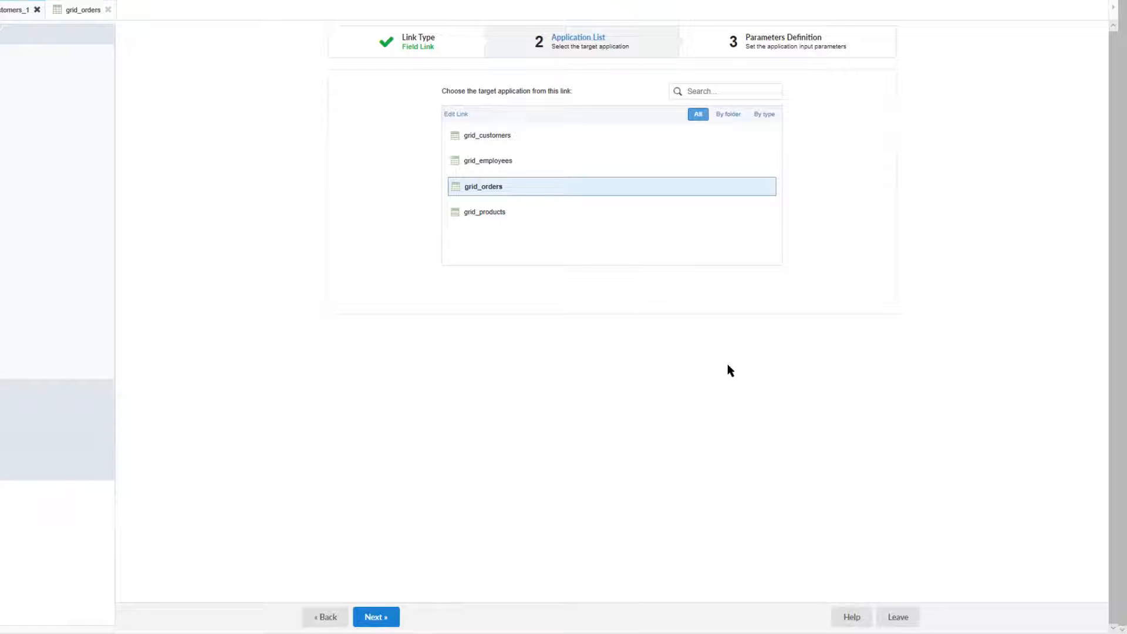
{"action": "mouse_move", "coordinate": [733, 357]}
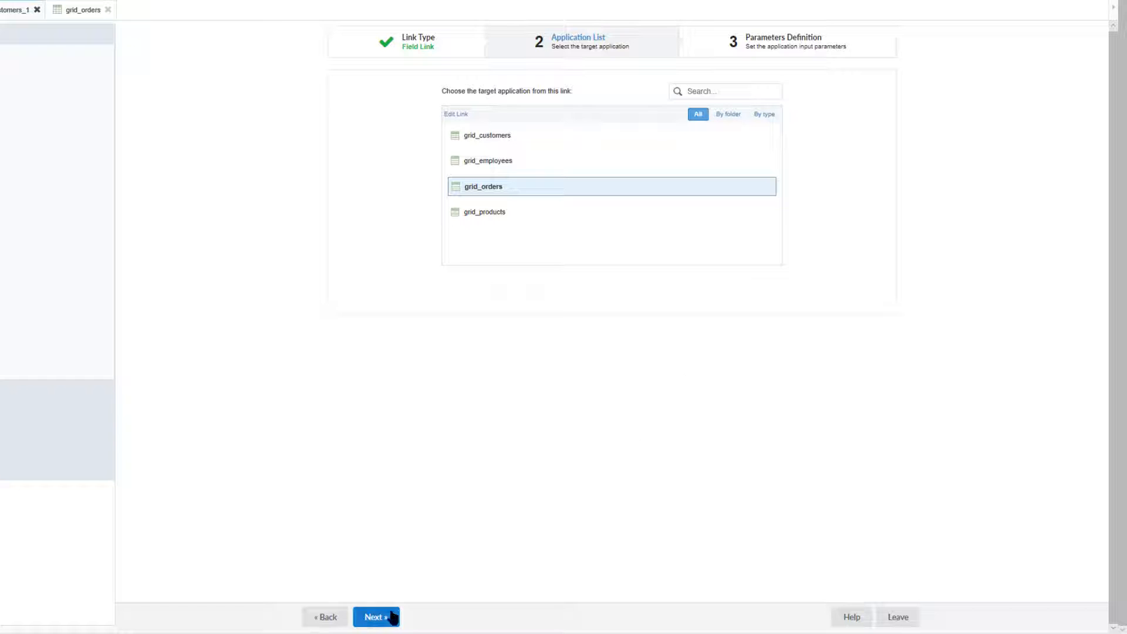
{"action": "left_click", "coordinate": [375, 616]}
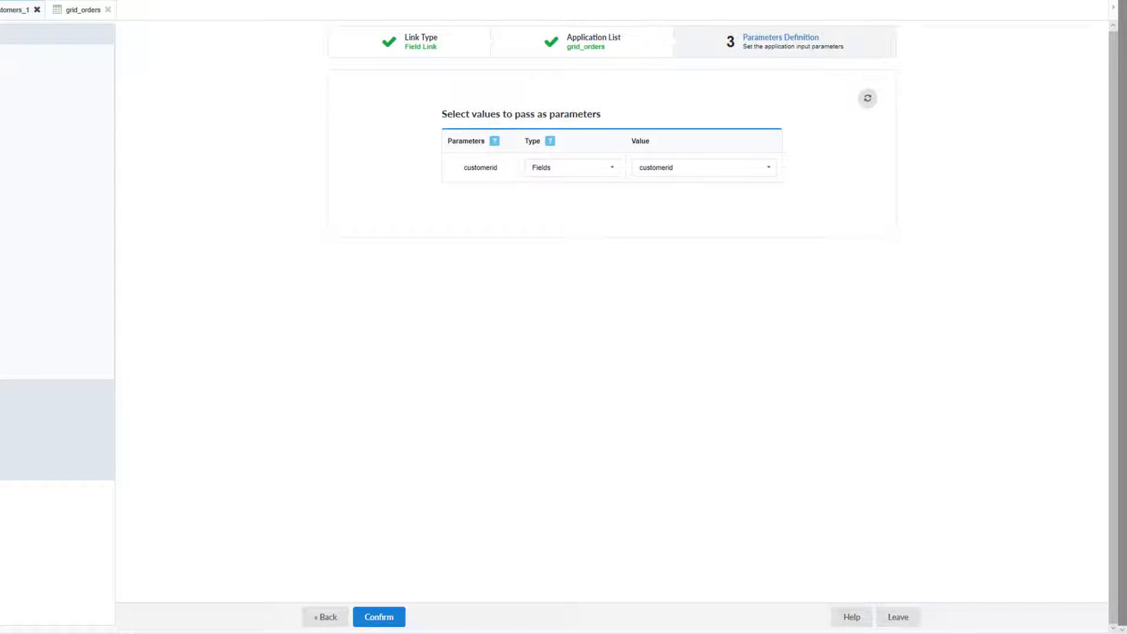
{"action": "mouse_move", "coordinate": [641, 338]}
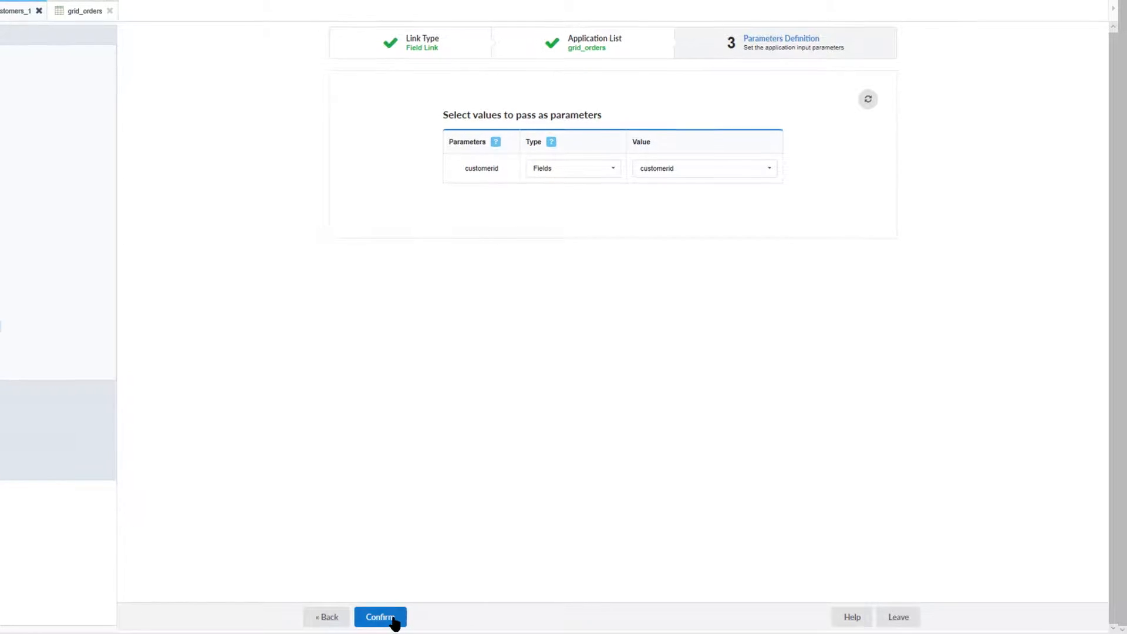
{"action": "left_click", "coordinate": [380, 616]}
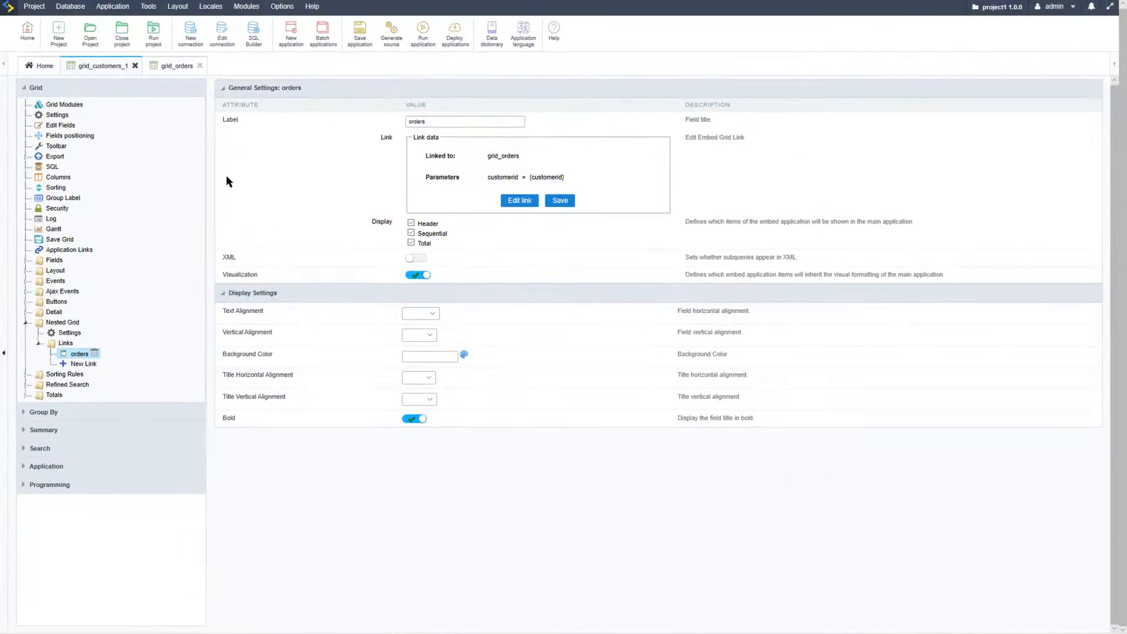
Step: Generate source code for all outdated applications via Project > Generate source code
{"action": "left_click", "coordinate": [176, 66]}
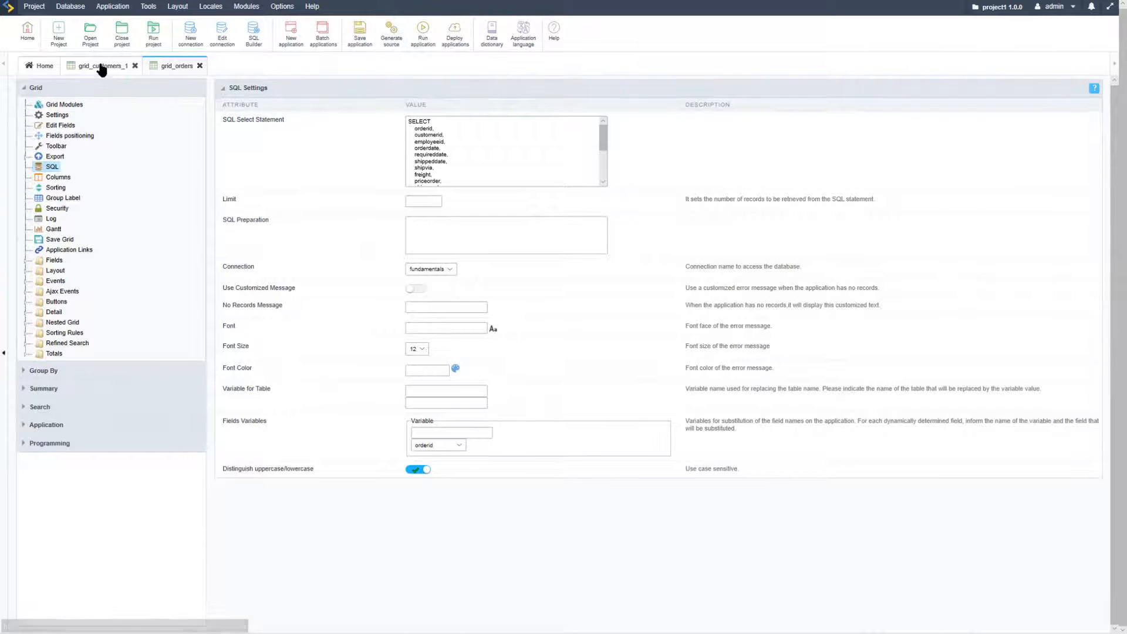
{"action": "left_click", "coordinate": [34, 7]}
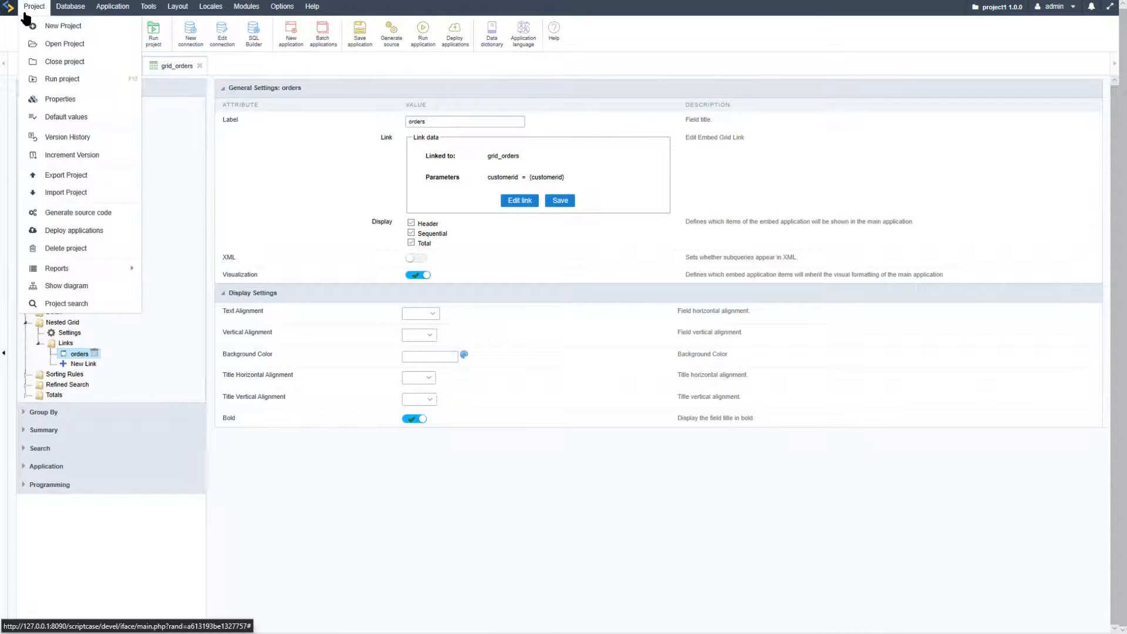
{"action": "mouse_move", "coordinate": [58, 133]}
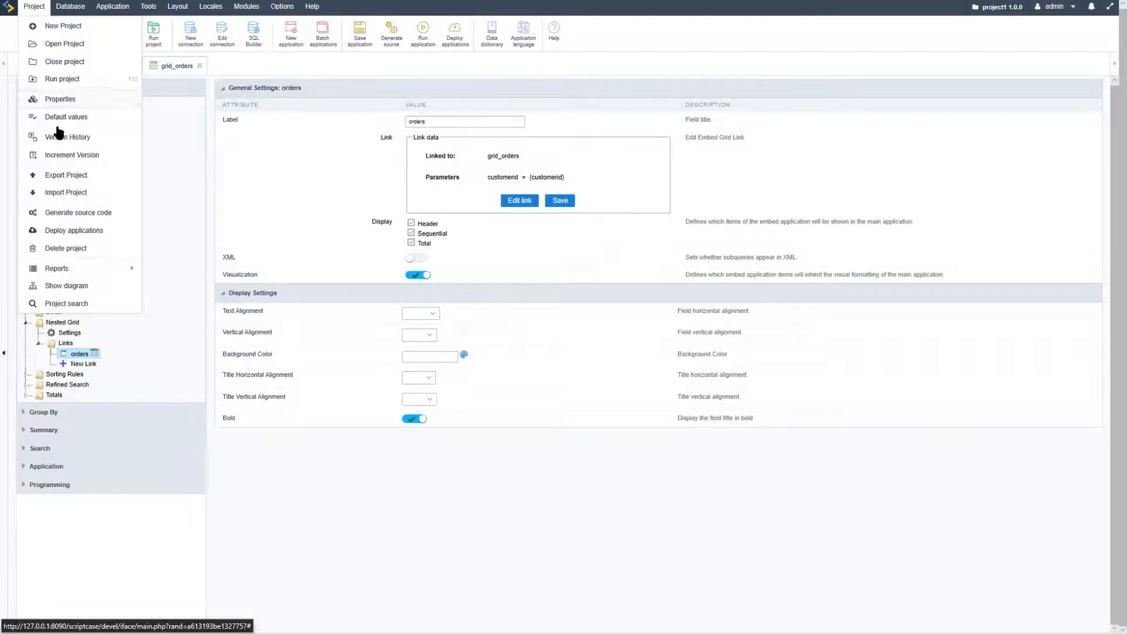
{"action": "left_click", "coordinate": [77, 212]}
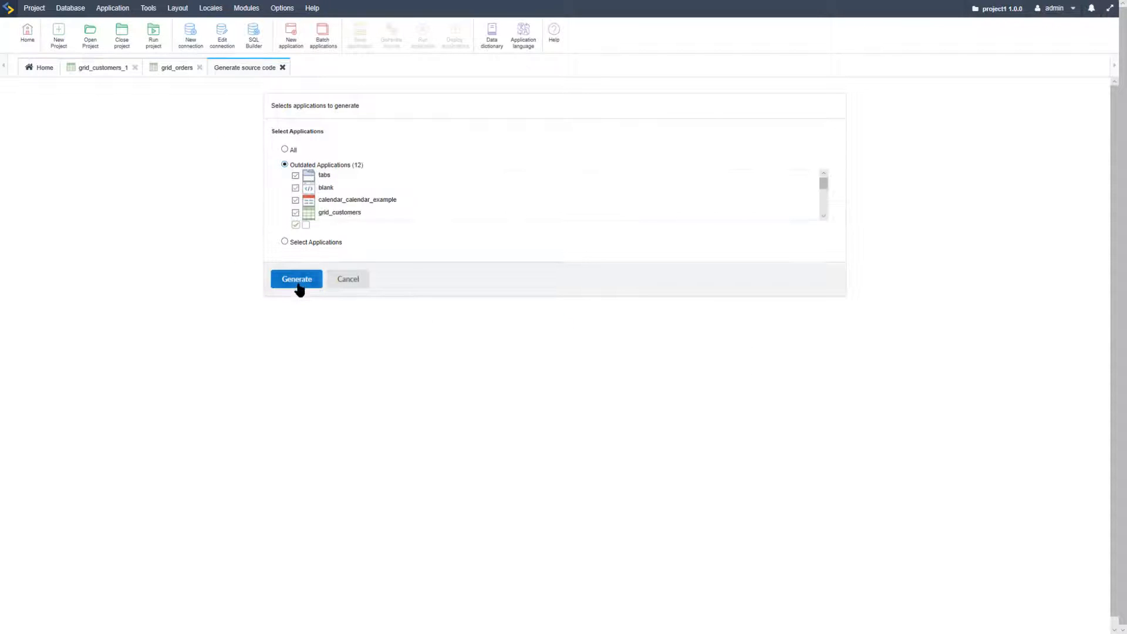
{"action": "left_click", "coordinate": [296, 279]}
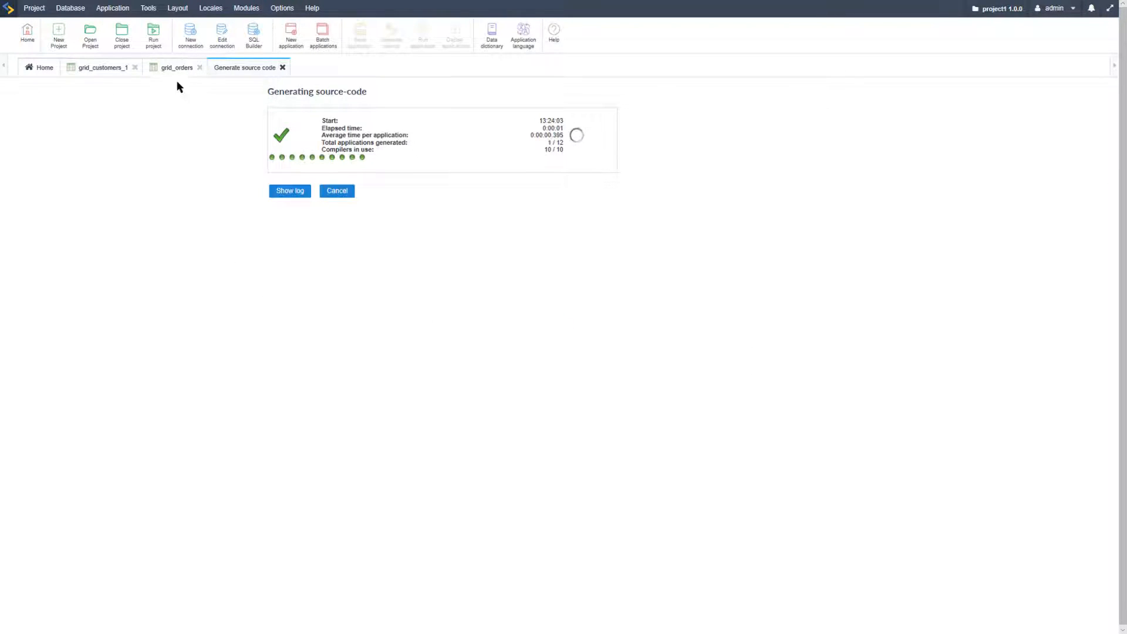
{"action": "left_click", "coordinate": [289, 190]}
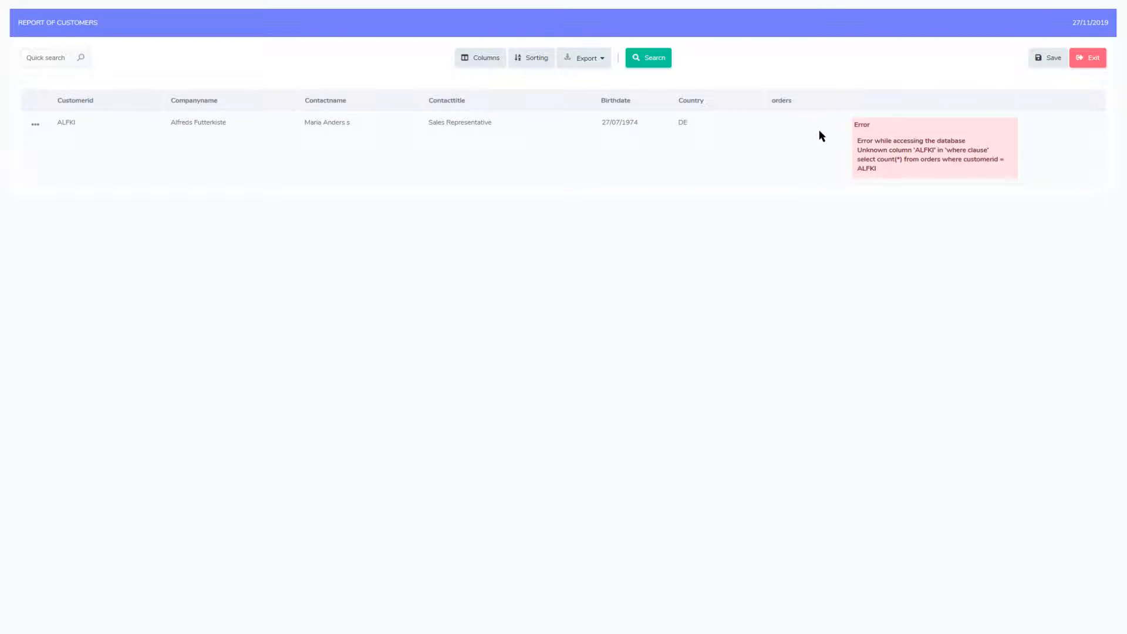
{"action": "mouse_move", "coordinate": [792, 145]}
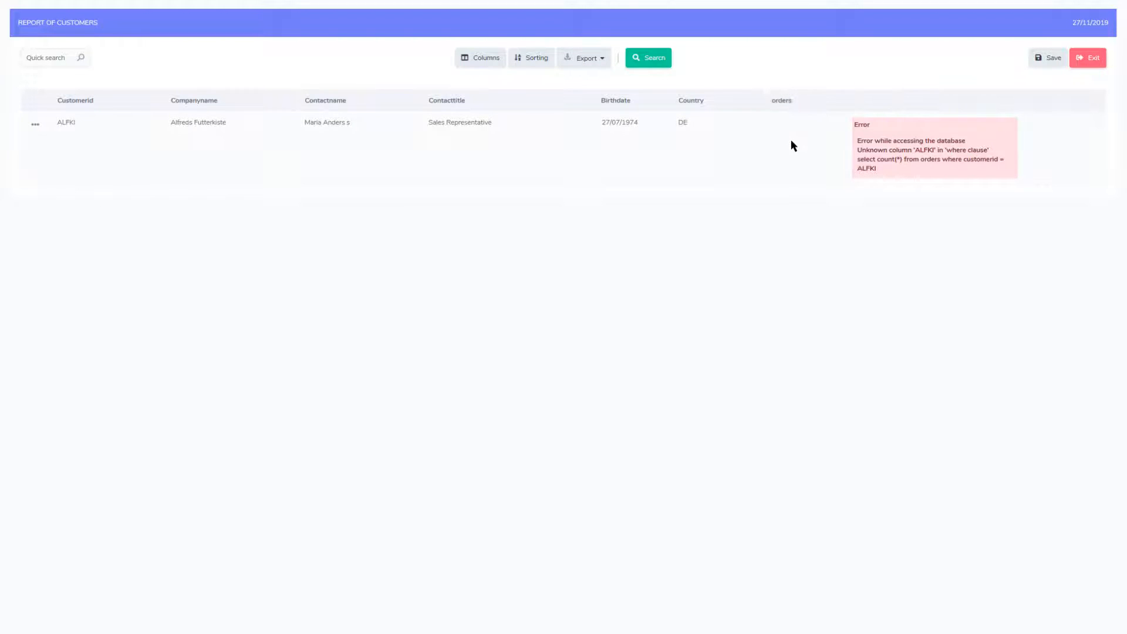
{"action": "mouse_move", "coordinate": [942, 175]}
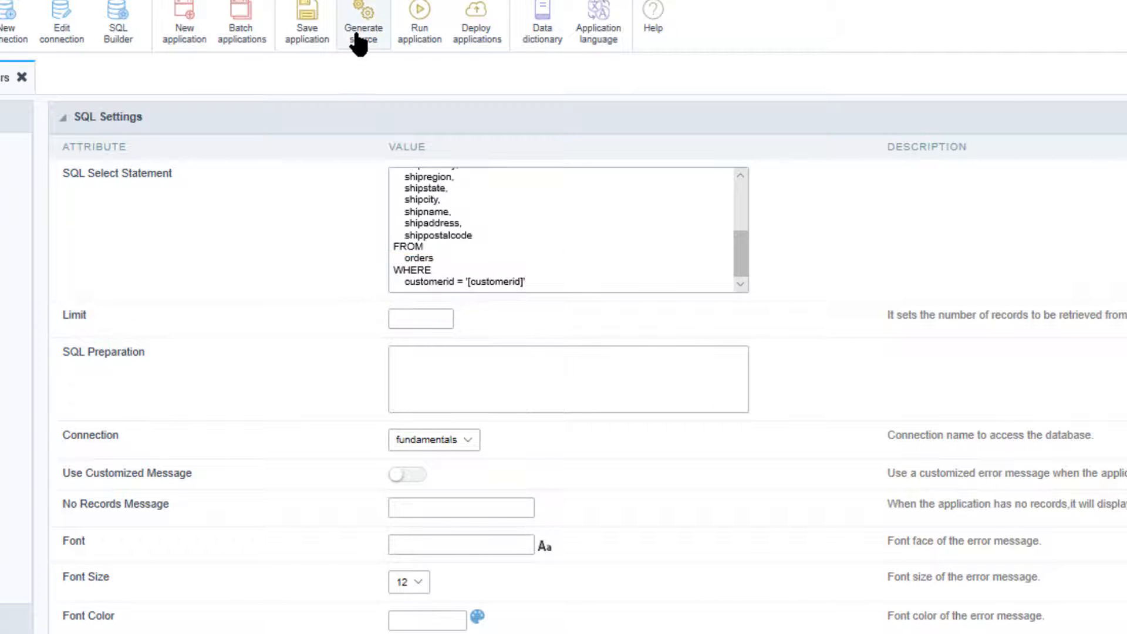
Step: Regenerate grid_orders with the WHERE customerid = '[customerid]' query
{"action": "left_click", "coordinate": [362, 32]}
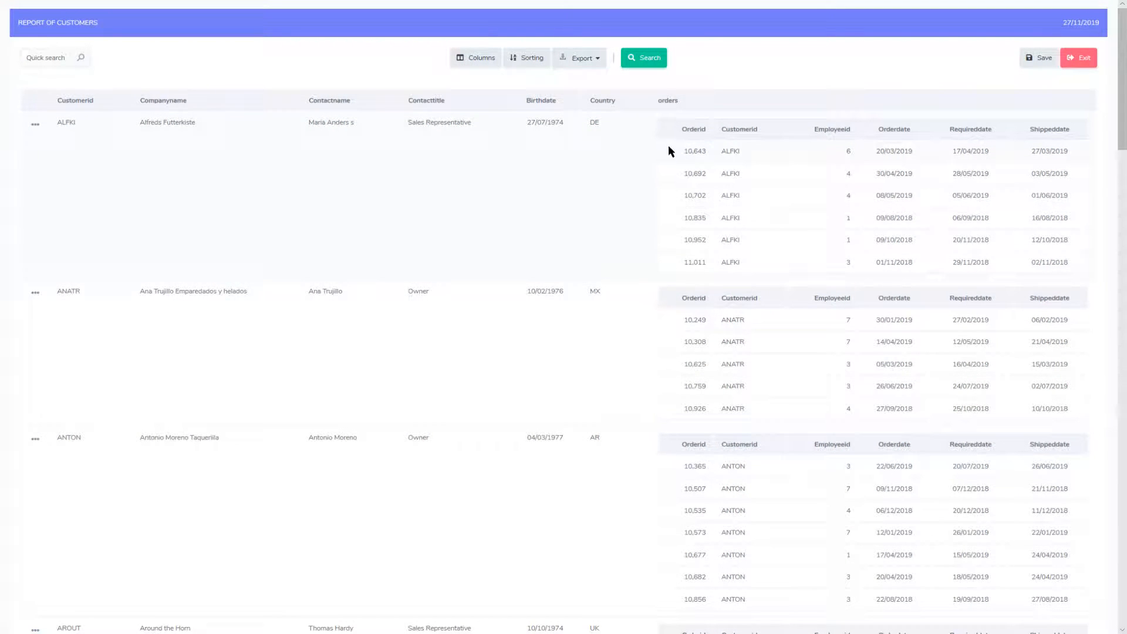
{"action": "mouse_move", "coordinate": [684, 262]}
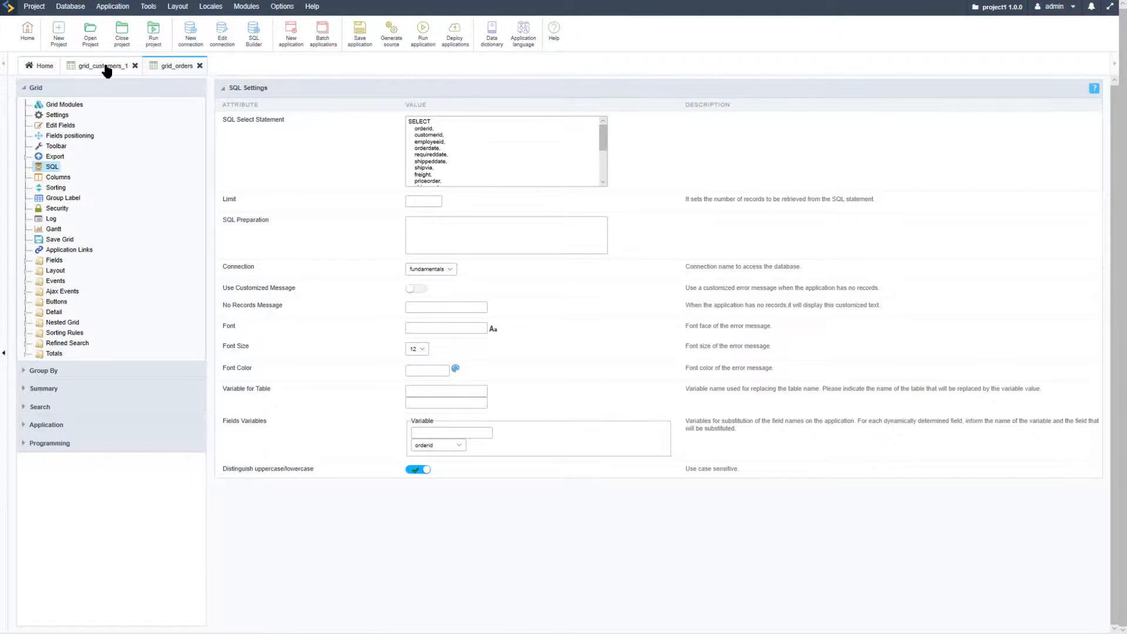
Step: Back in grid_customers_1, show the orders link settings under Nested Grid > Links
{"action": "left_click", "coordinate": [64, 105]}
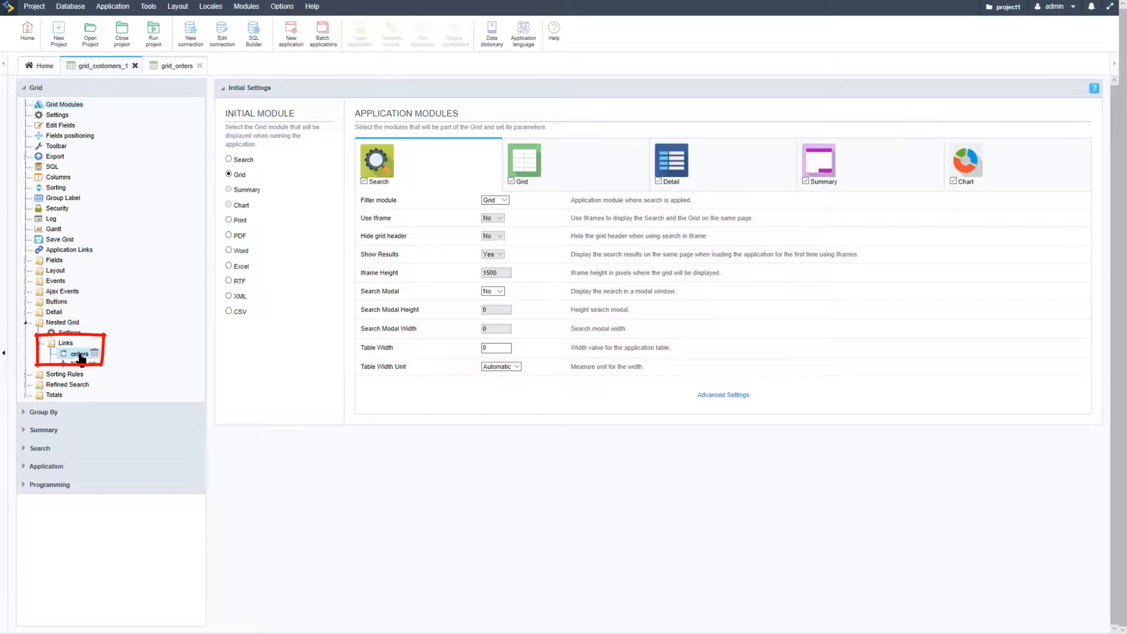
{"action": "left_click", "coordinate": [79, 353]}
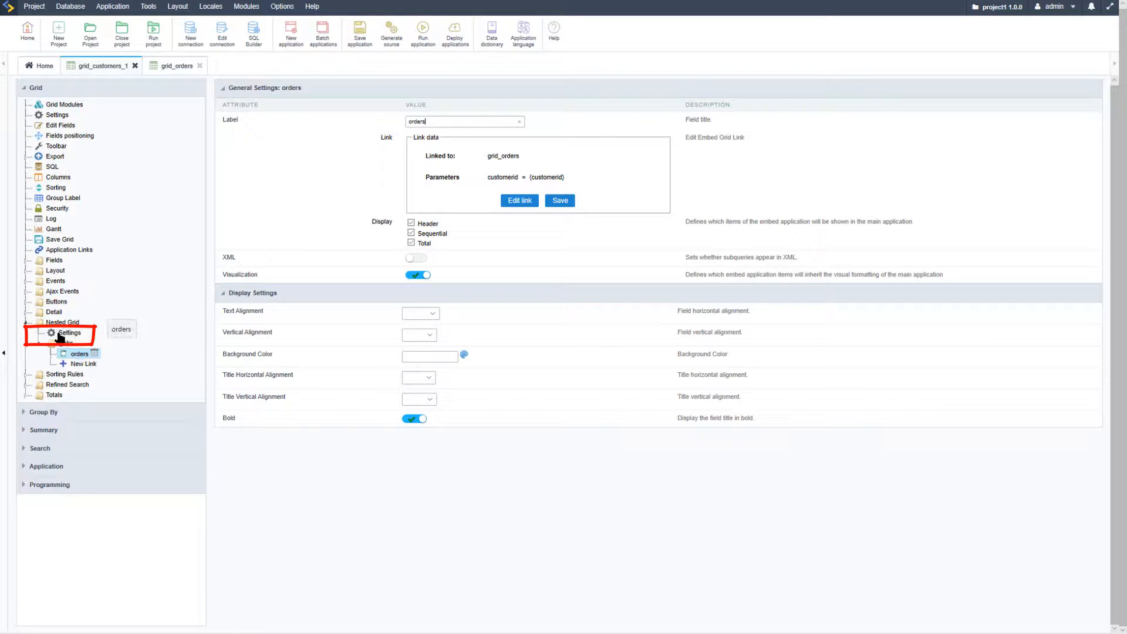
Step: In Nested Grid Settings enable TreeView and review the one-column Position setting
{"action": "left_click", "coordinate": [62, 321]}
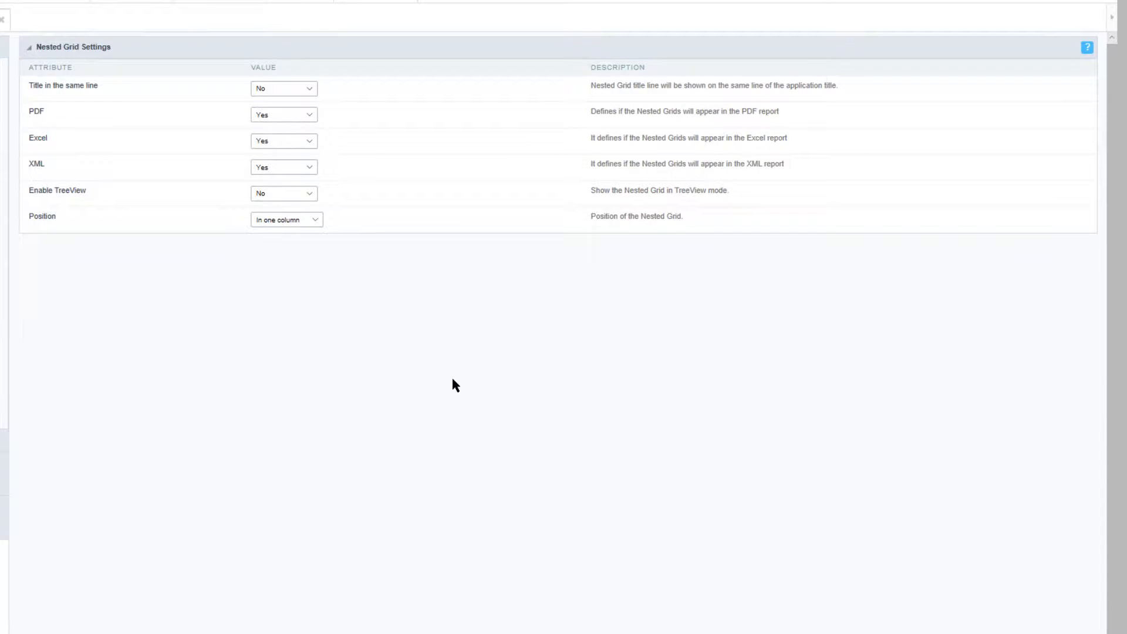
{"action": "mouse_move", "coordinate": [427, 395]}
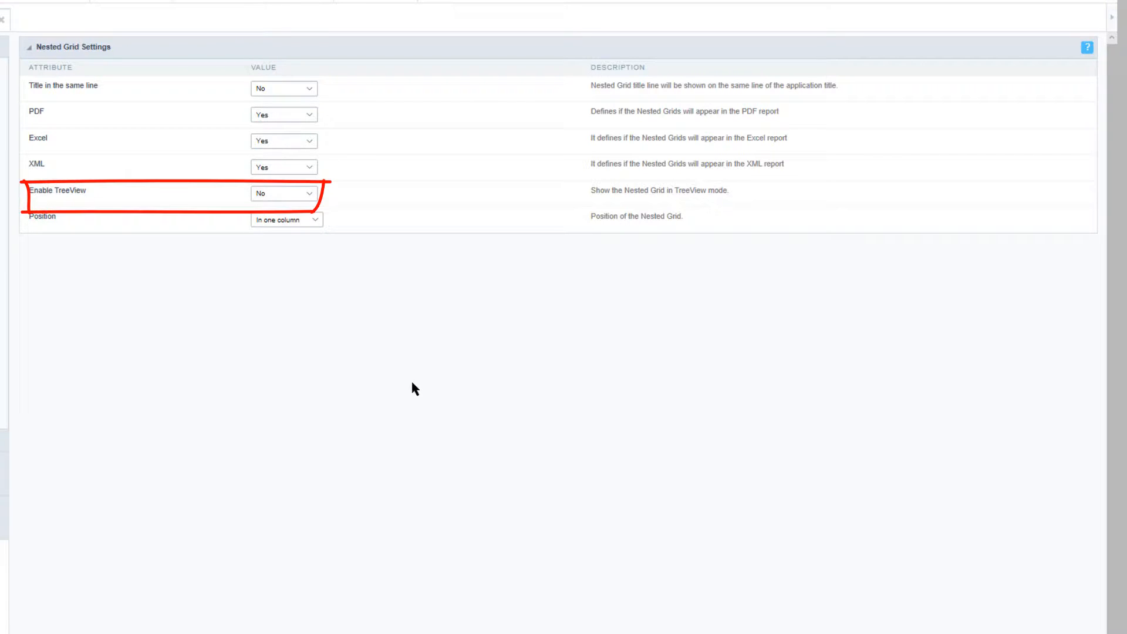
{"action": "mouse_move", "coordinate": [352, 223]}
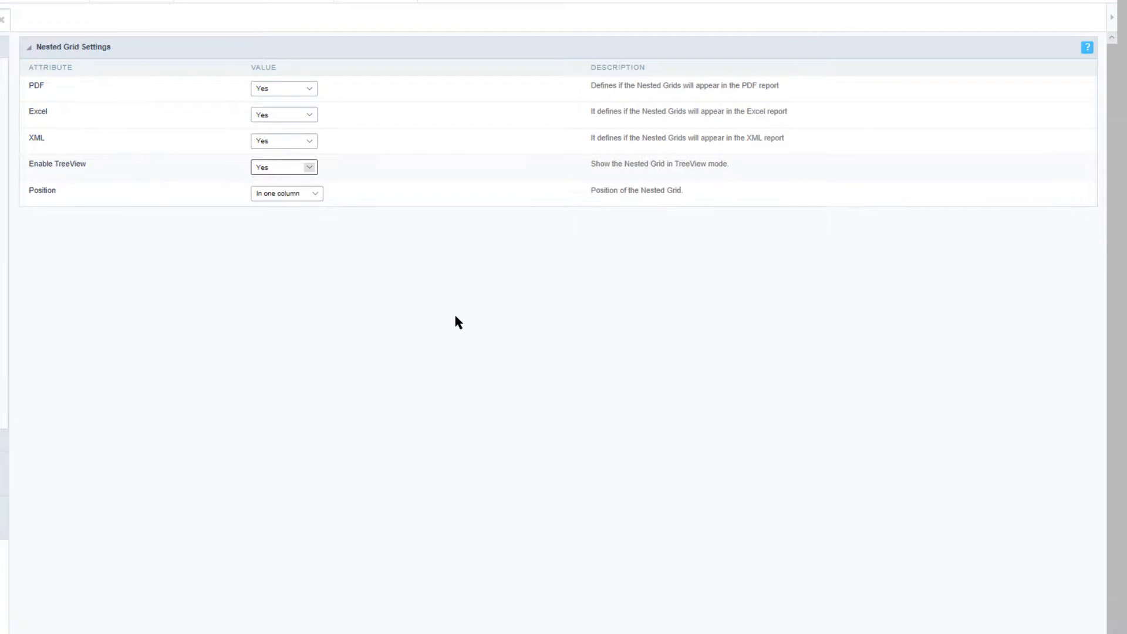
{"action": "mouse_move", "coordinate": [408, 286]}
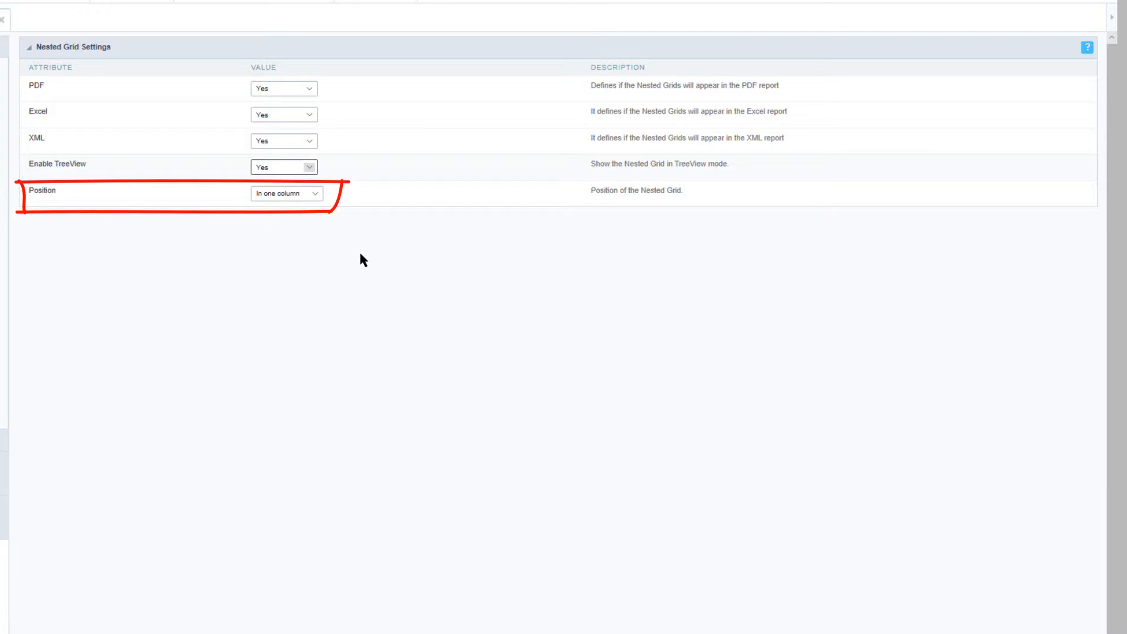
{"action": "left_click", "coordinate": [286, 194]}
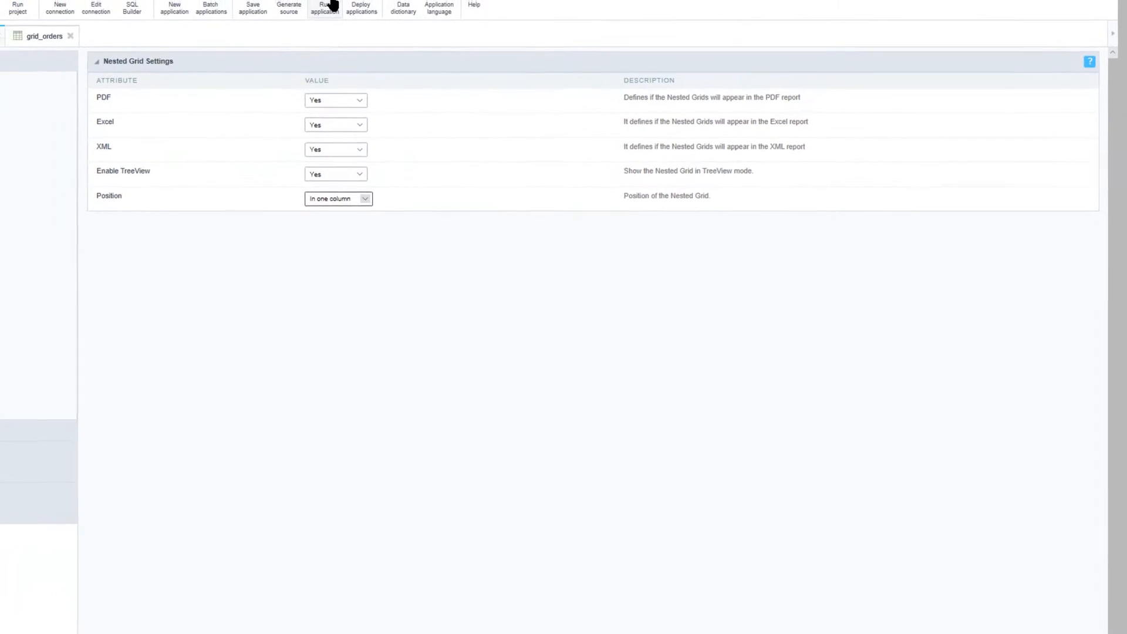
Step: Run the customers report and expand ALFKI's orders as a tree beneath its row
{"action": "left_click", "coordinate": [324, 8]}
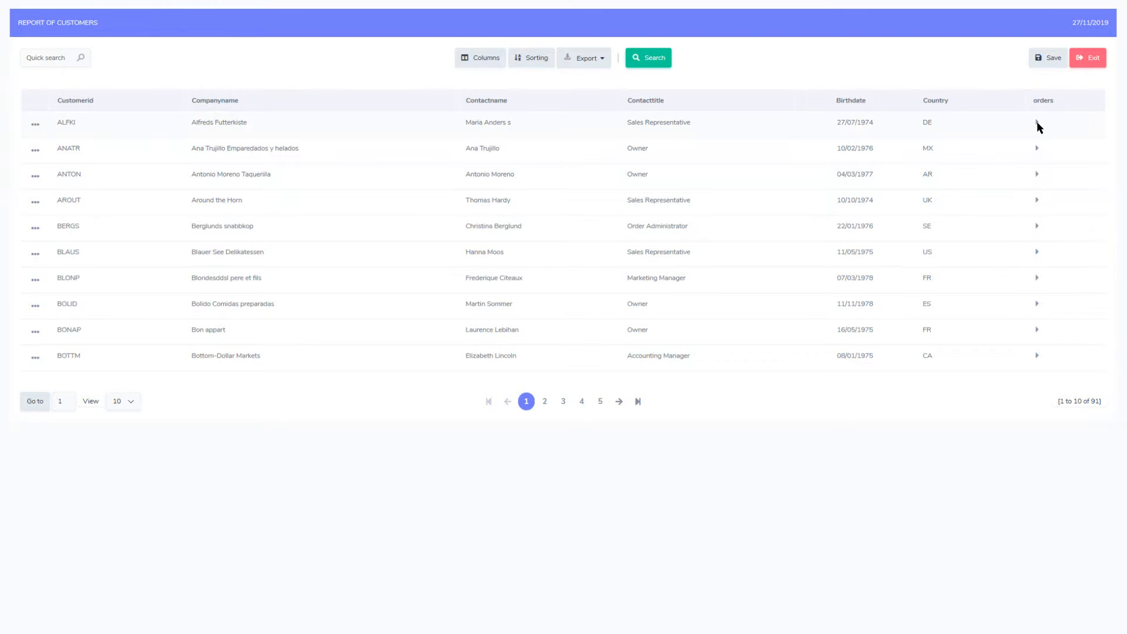
{"action": "left_click", "coordinate": [1037, 122]}
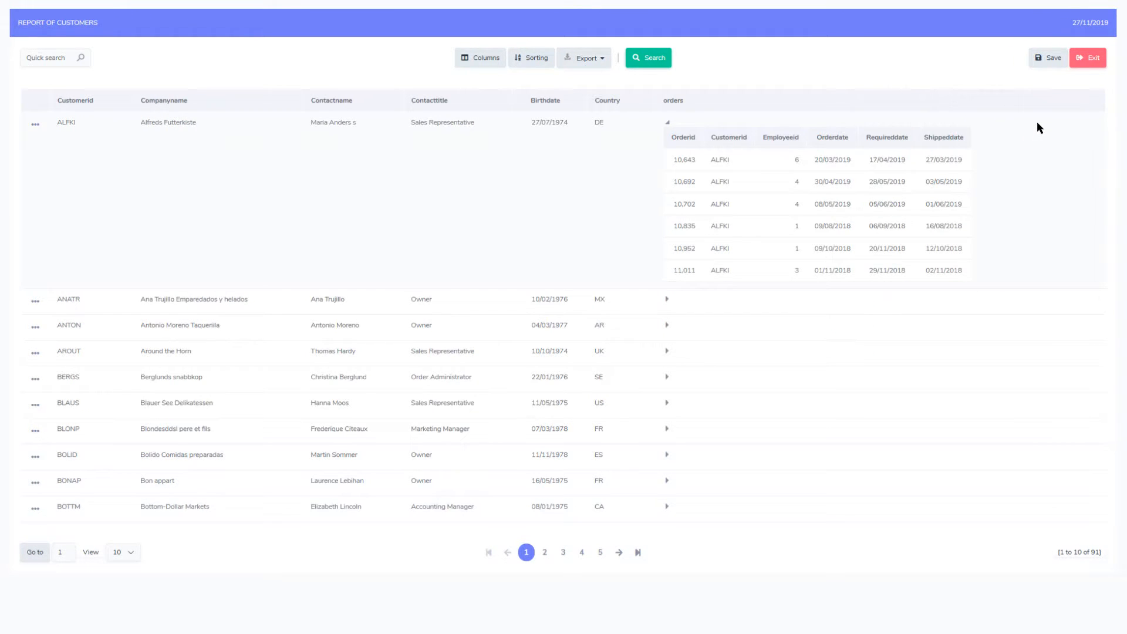
{"action": "mouse_move", "coordinate": [994, 248]}
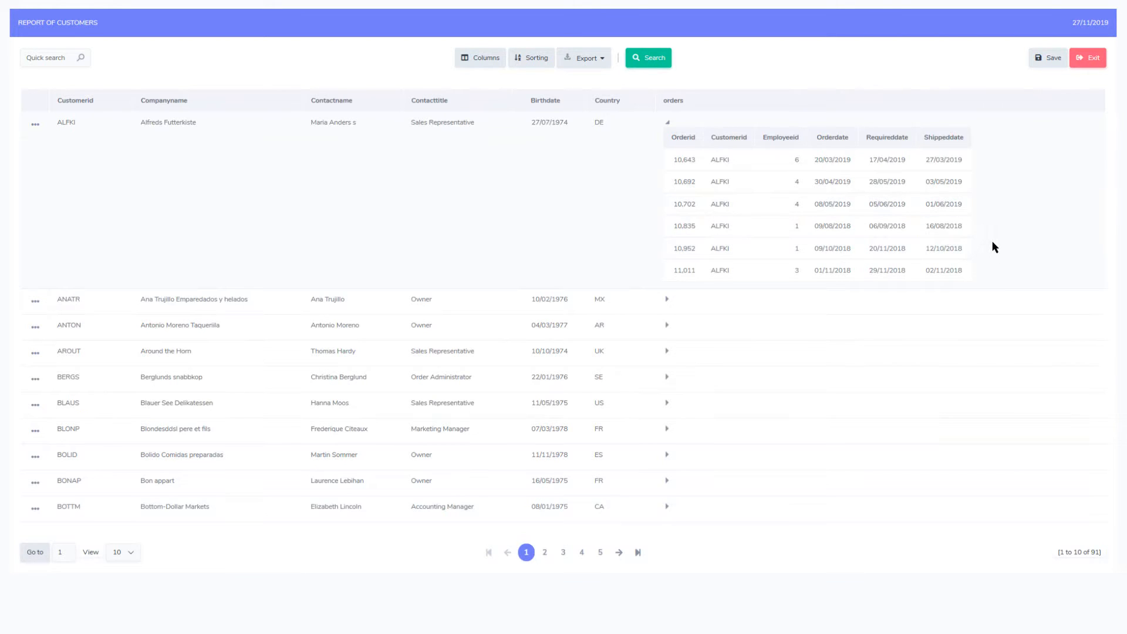